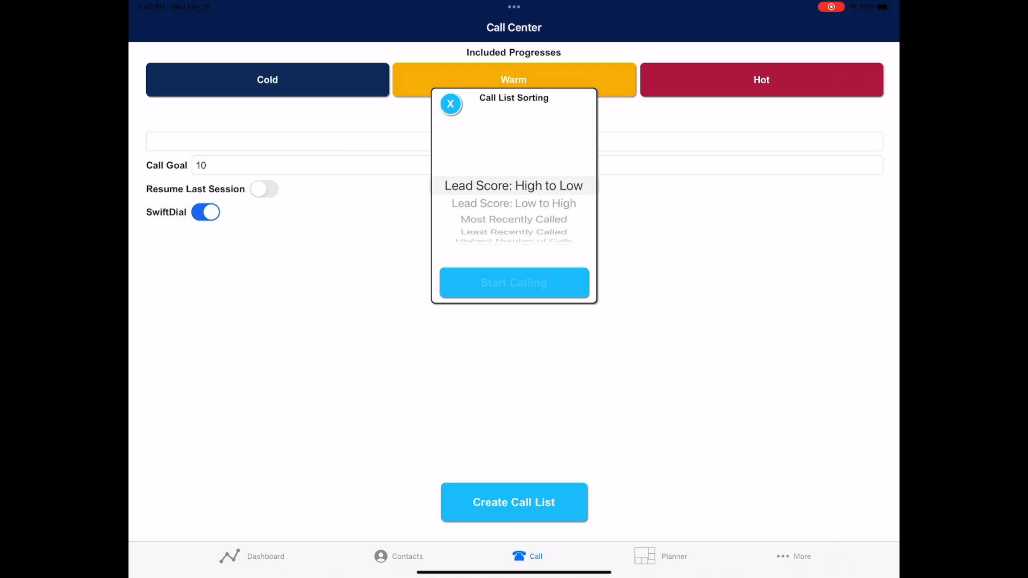
# - Start calling through the call list sorted by lead score high to low
pyautogui.click(513, 283)
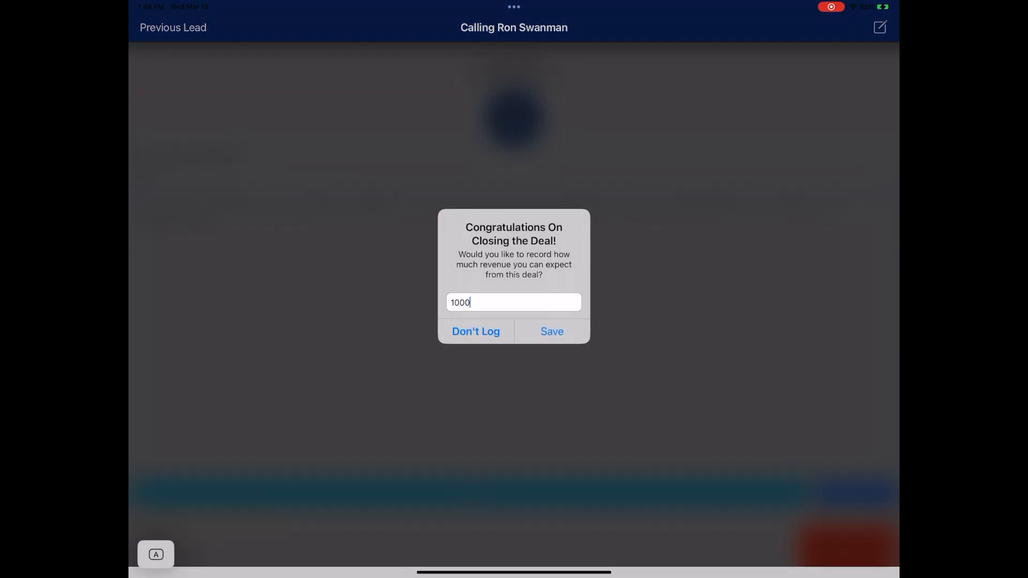
# - Save the $1000 revenue, schedule the Mar 17 follow-up call, and save the follow-up email
pyautogui.click(552, 331)
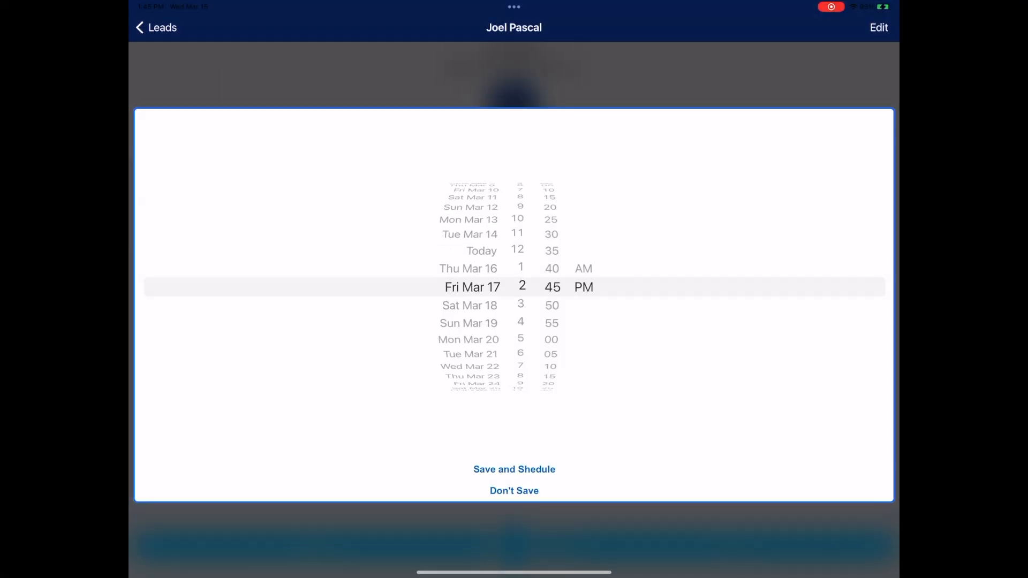
pyautogui.click(514, 469)
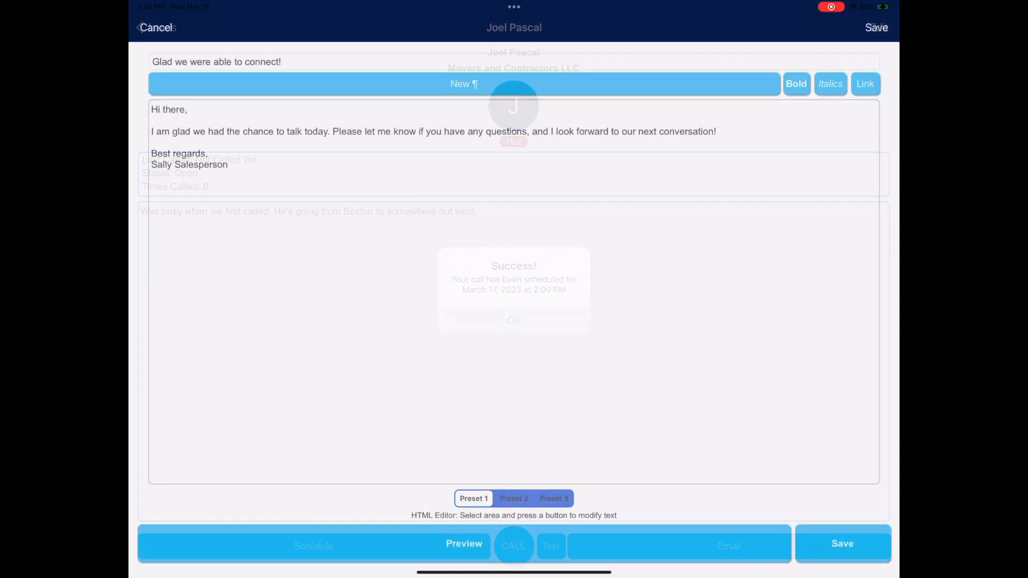
pyautogui.click(552, 498)
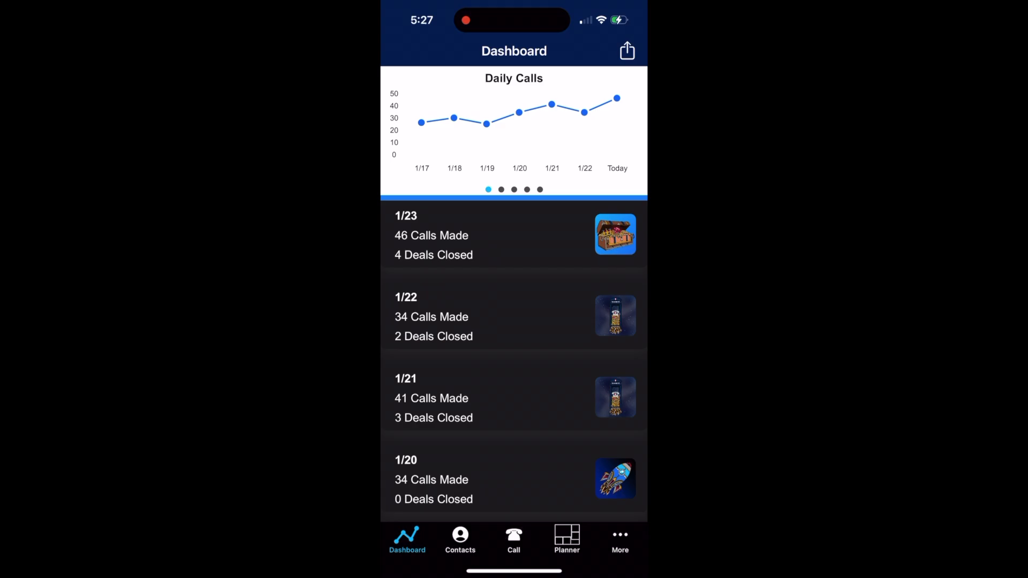
# - Bring up the notes pad for the ongoing call with bill
pyautogui.click(513, 235)
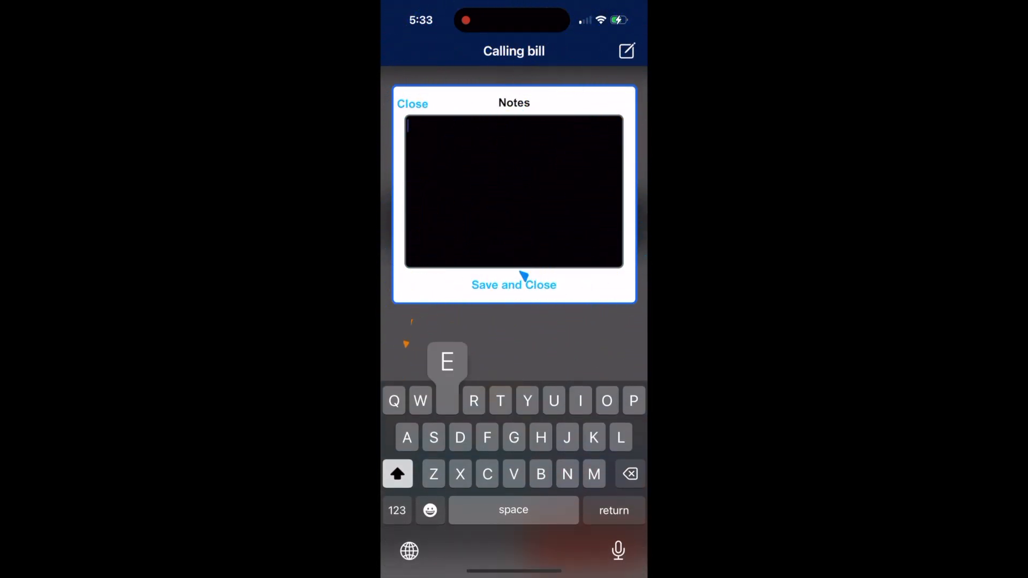
# - Save the note 'Excellent call! Closed the deal' and log the outcome as 5, Hot, Closed
pyautogui.write('Excellent call')
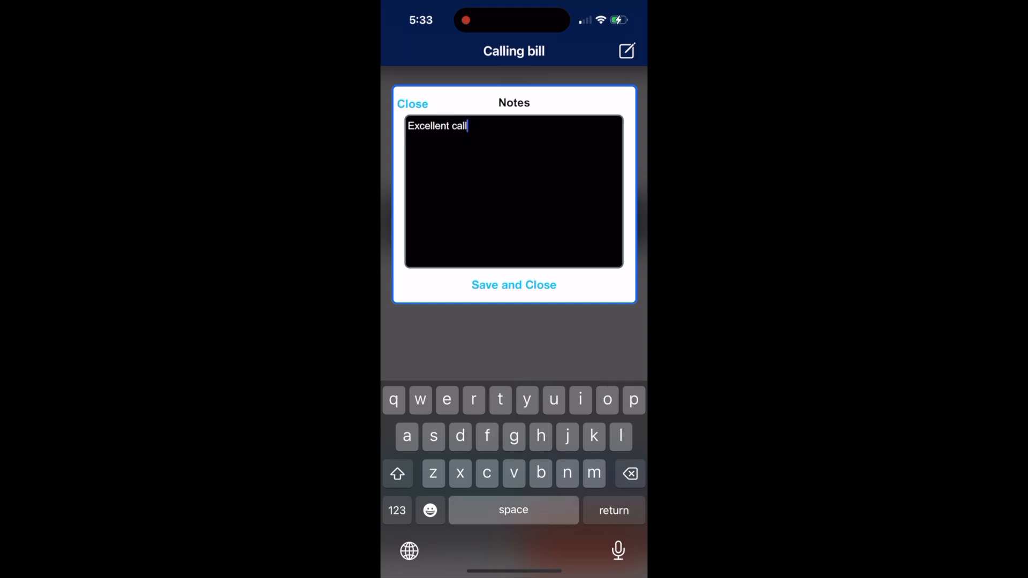
pyautogui.write('! Closed the deal')
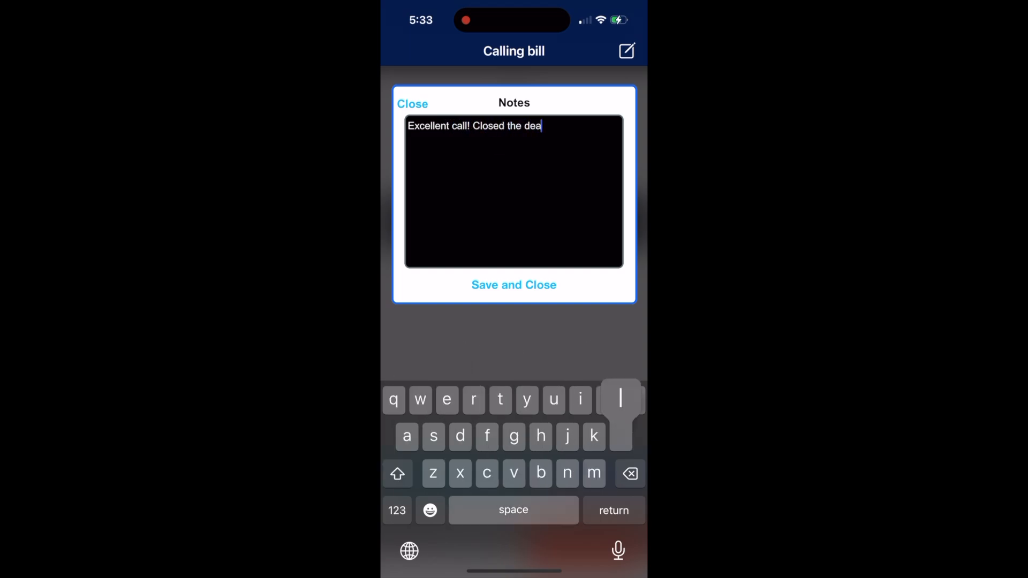
pyautogui.click(513, 285)
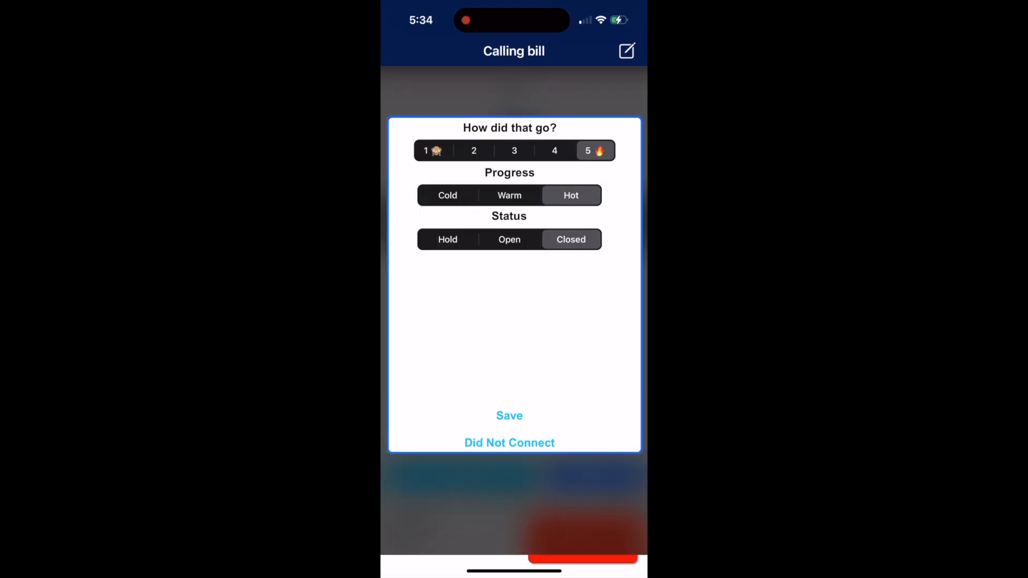
pyautogui.click(509, 415)
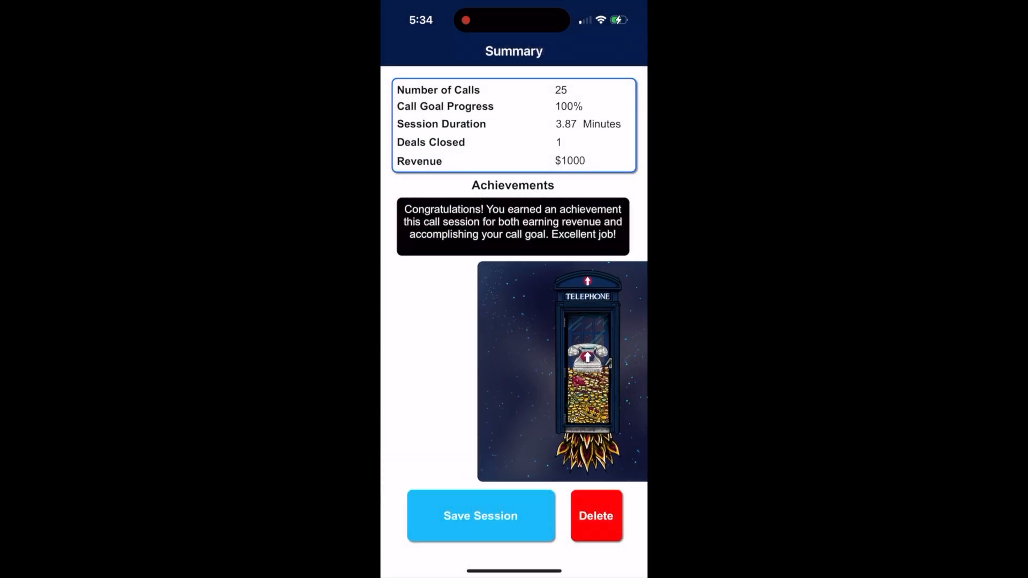